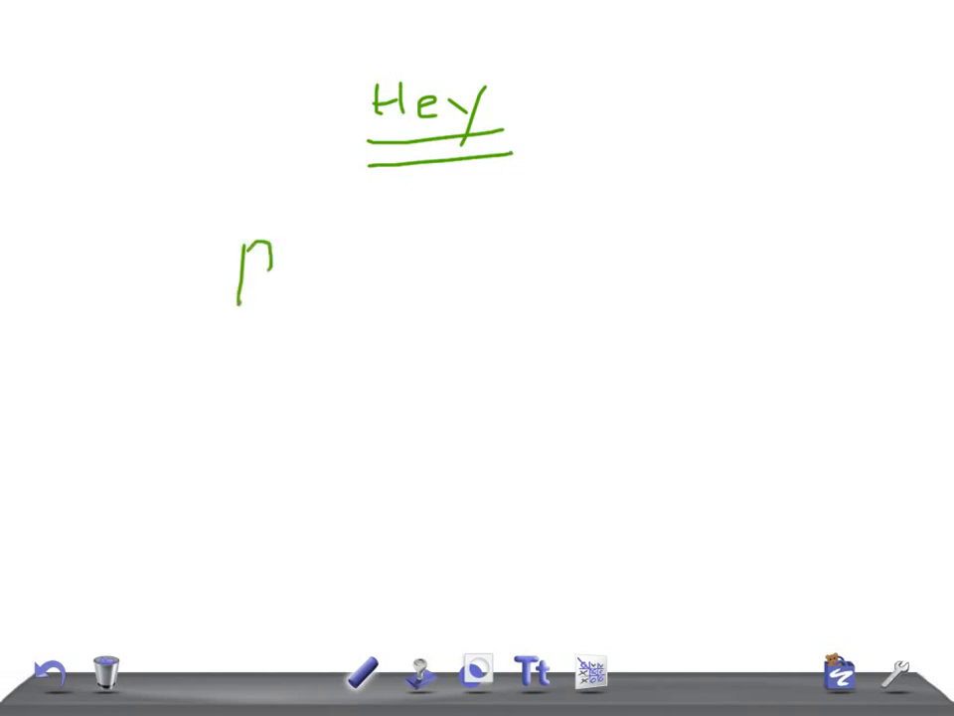
Handwrite 'Precordial' in green under the underlined 'Hey'
drag(289, 278, 477, 279)
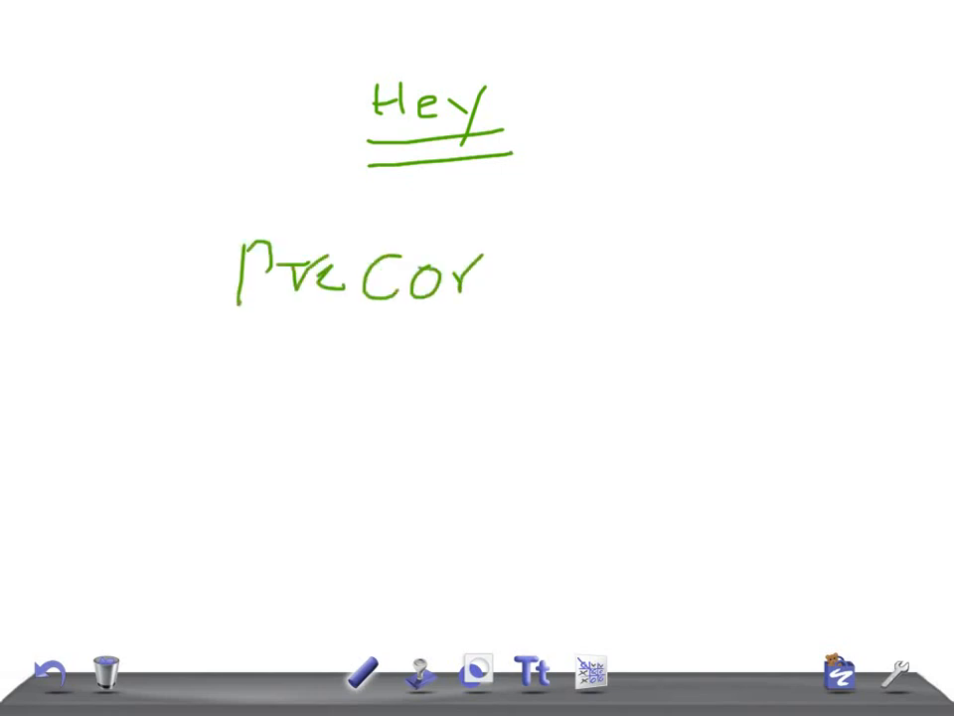
drag(488, 289, 710, 288)
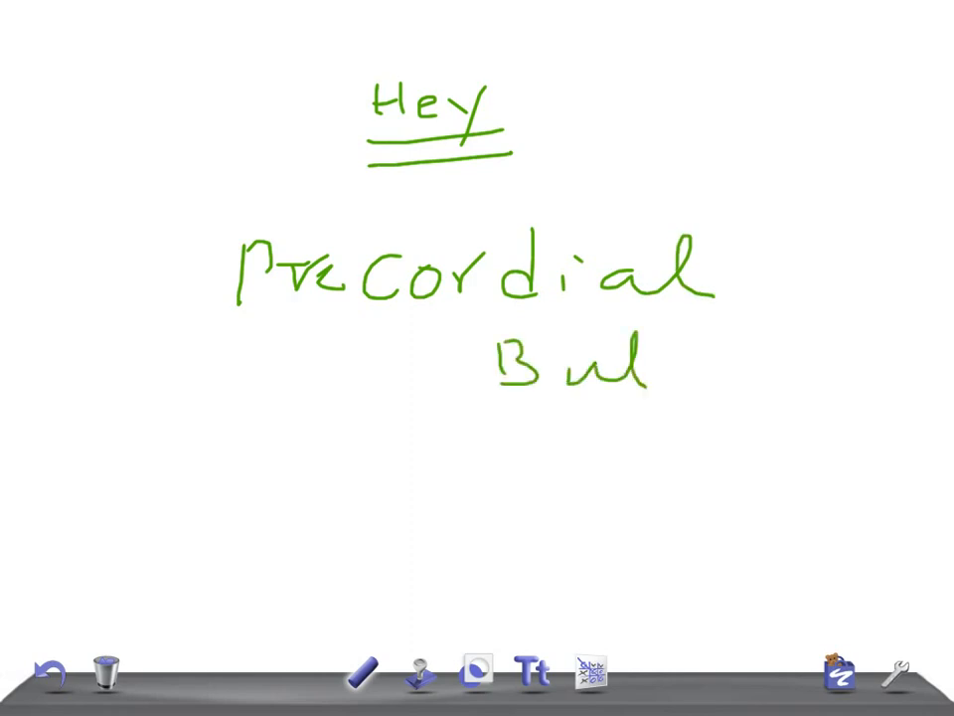
Clear the whole canvas via the trash can and confirm Clear
click(107, 671)
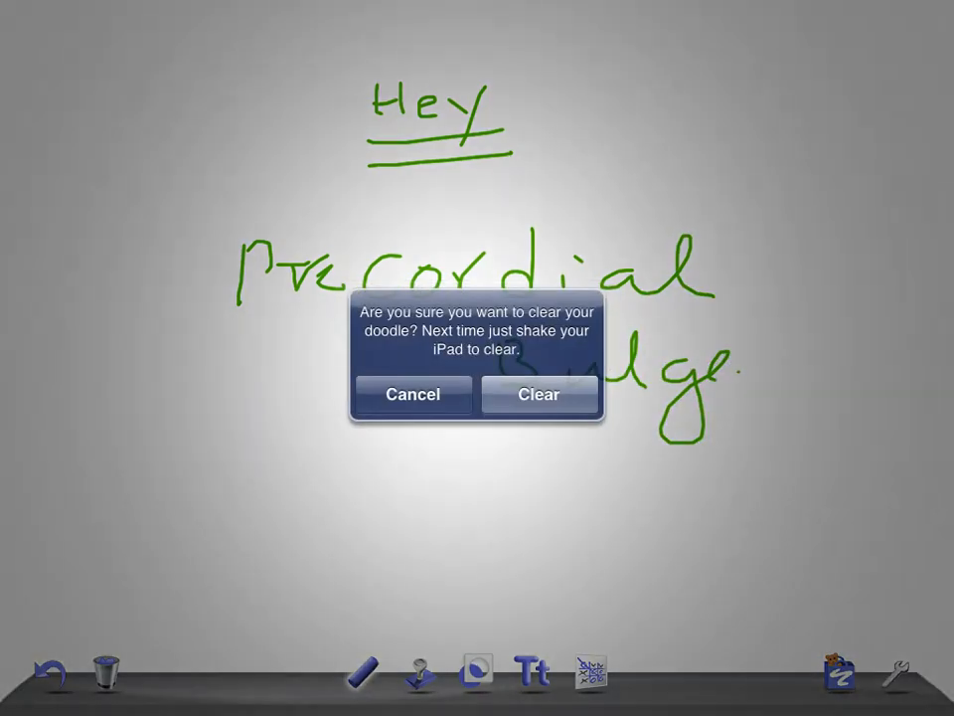
click(538, 393)
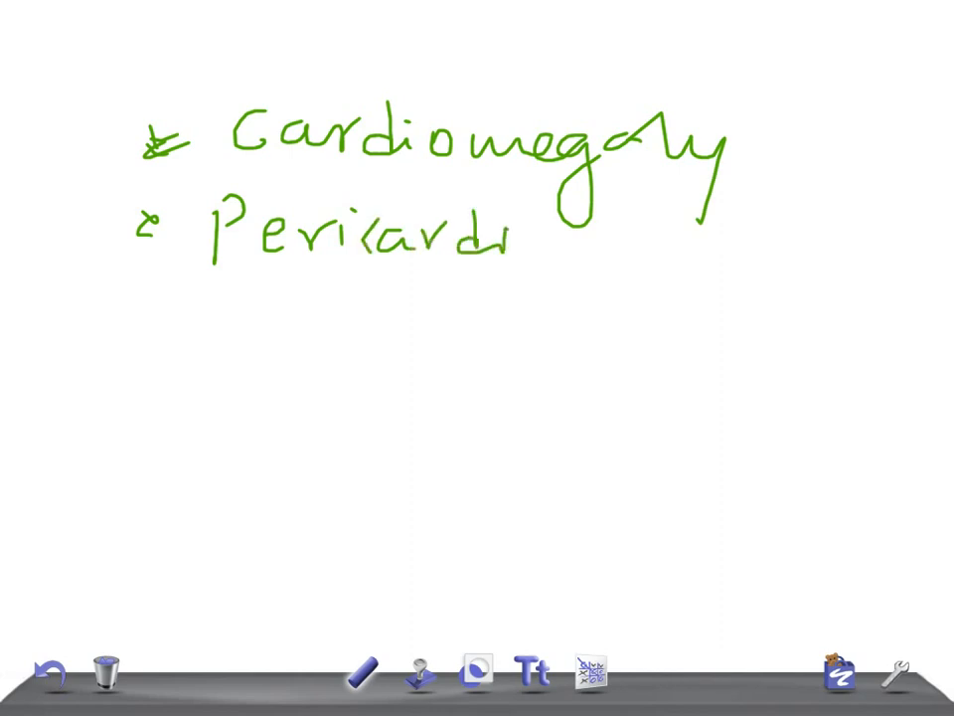
Finish 'Pericardial effusion', write items 'M' and 'SD', and start number 6
drag(517, 234, 716, 233)
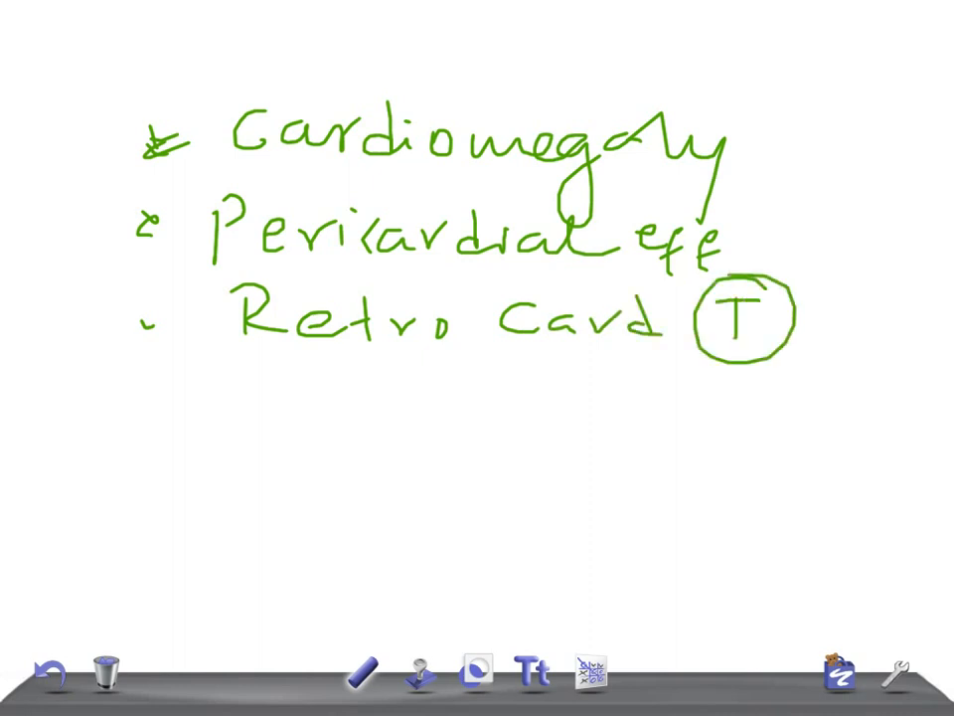
drag(139, 403, 318, 418)
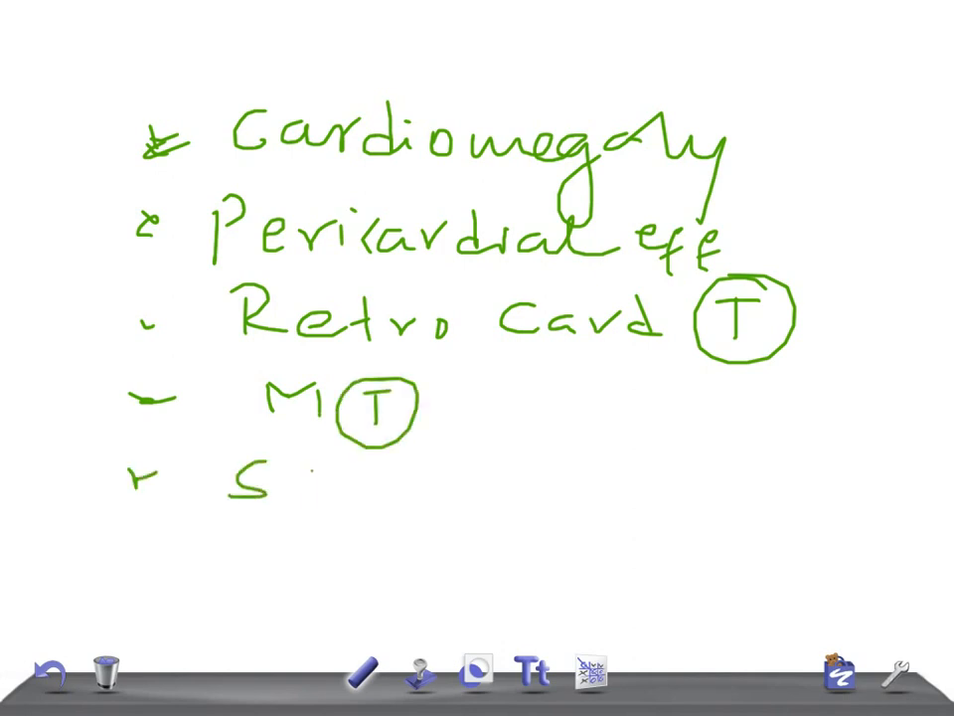
drag(298, 467, 338, 517)
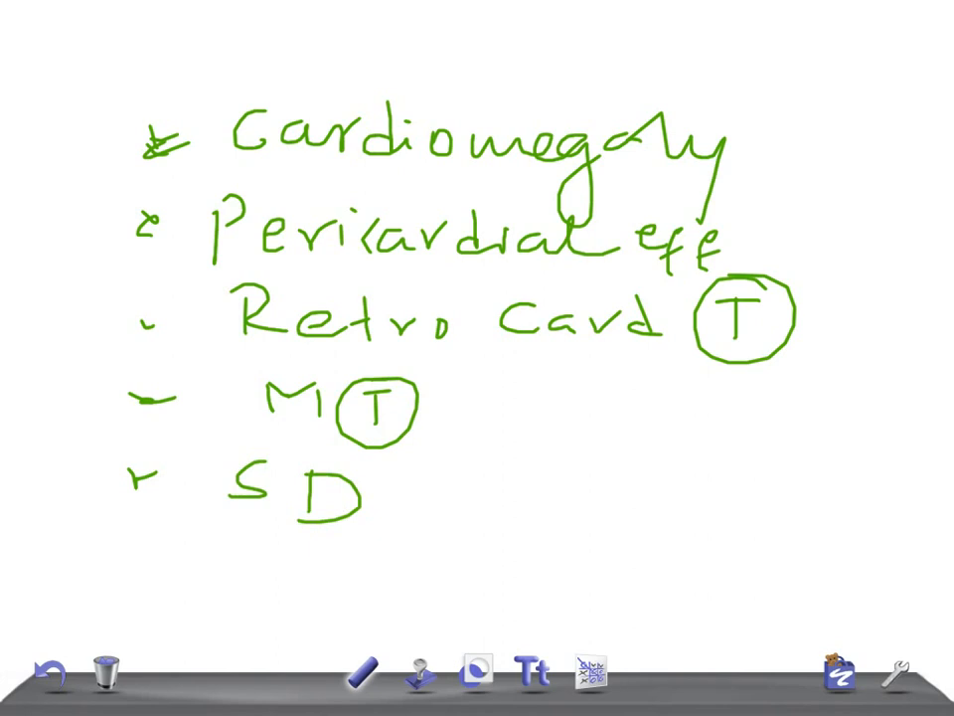
drag(137, 549, 169, 572)
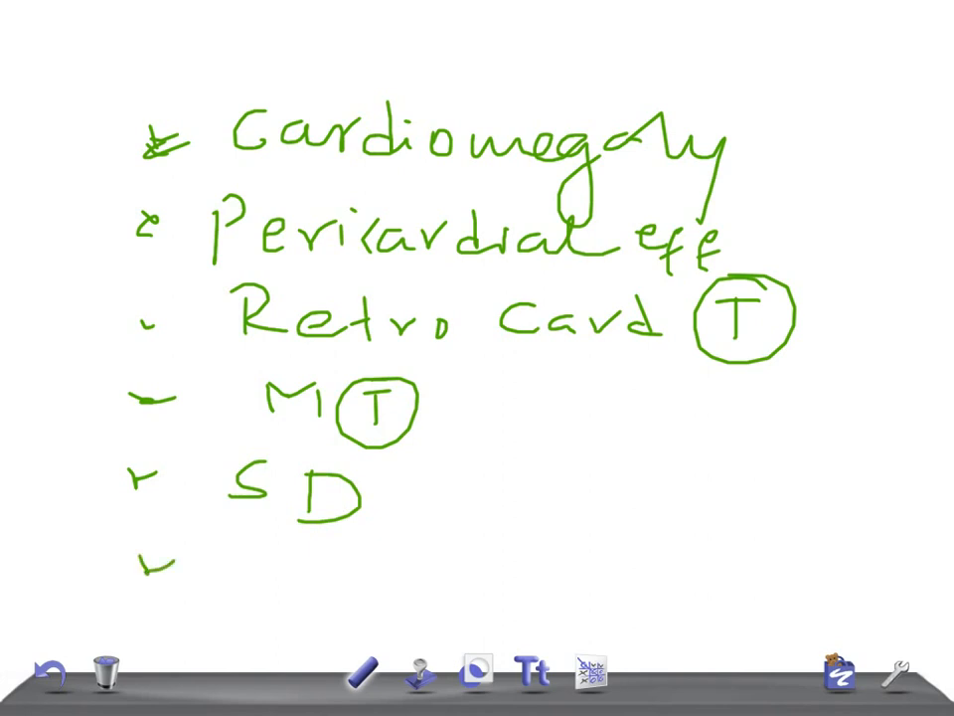